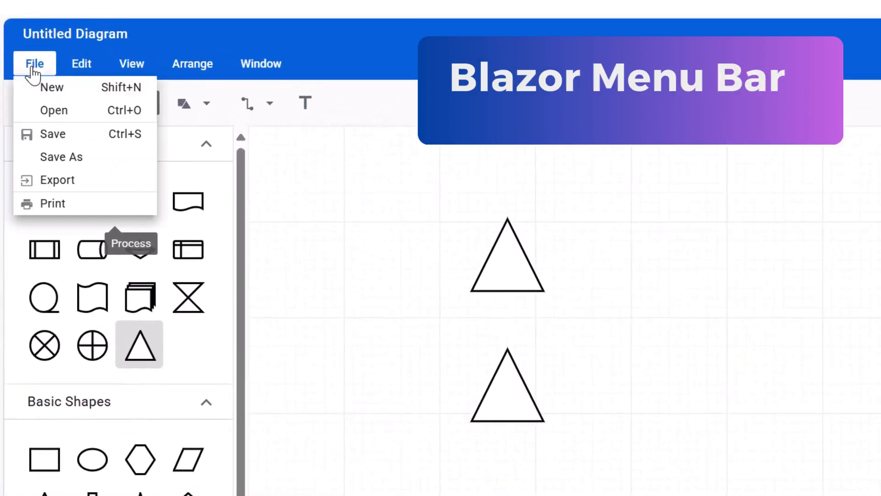
- Dismiss the diagram's File menu, revealing the two triangles and Page Settings panel
{"action": "left_click", "coordinate": [192, 63]}
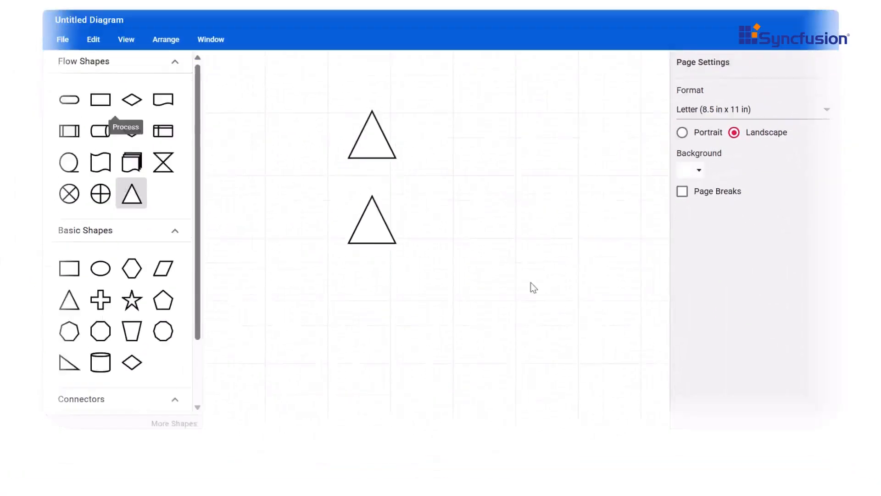
{"action": "left_click", "coordinate": [401, 155]}
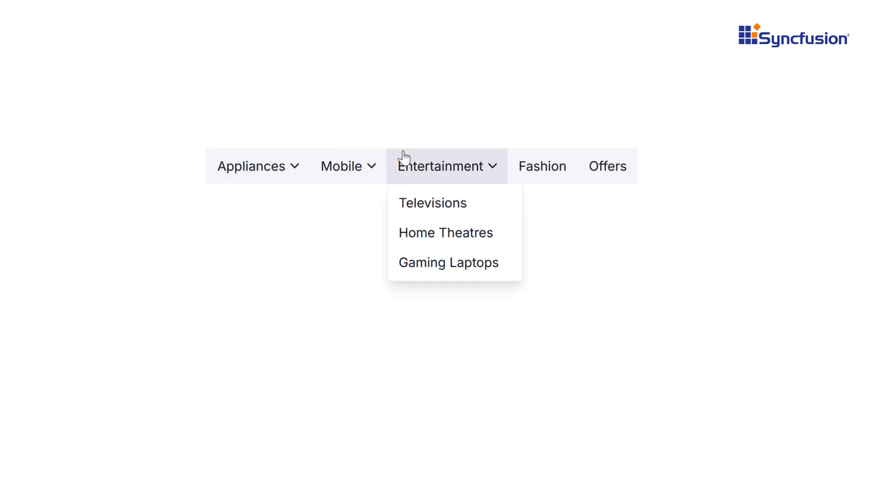
- Expand Entertainment subcategories, then the Accessories category in the mobile hamburger menu
{"action": "left_click", "coordinate": [432, 202]}
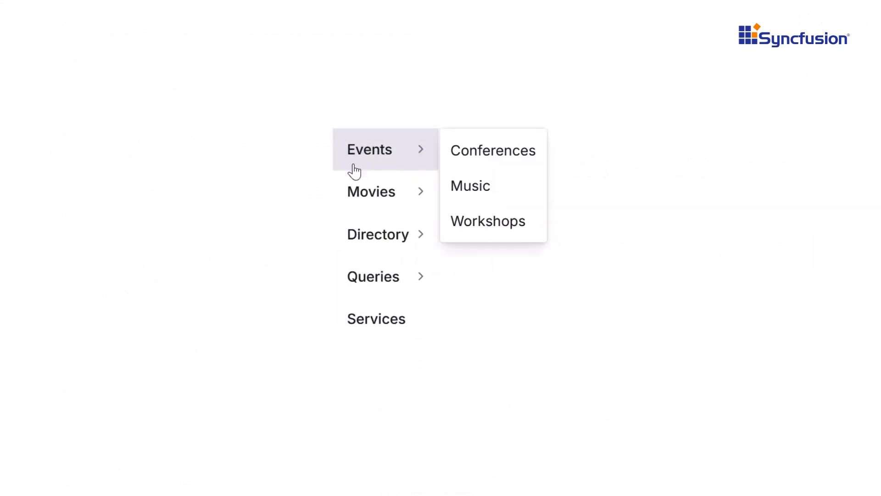
{"action": "mouse_move", "coordinate": [377, 233]}
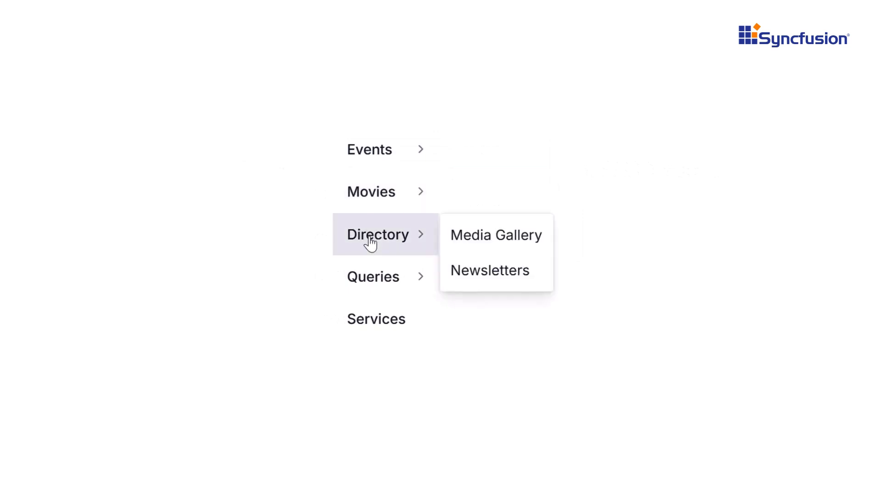
{"action": "mouse_move", "coordinate": [373, 276]}
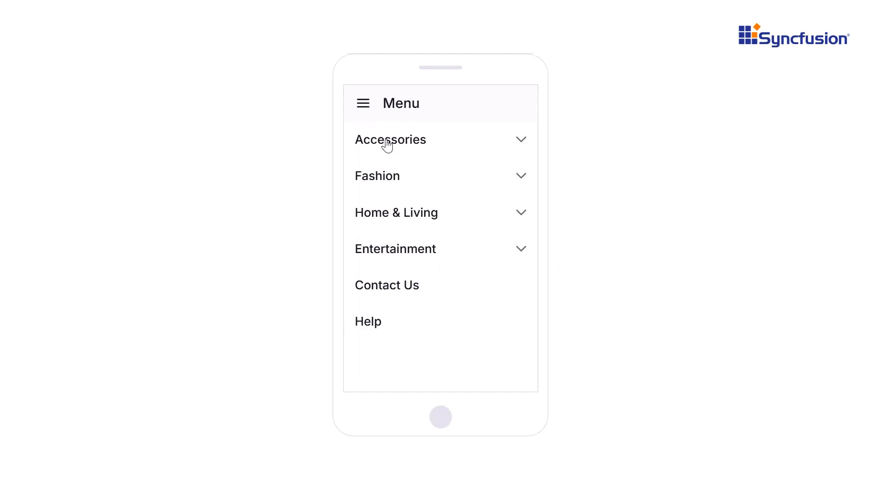
{"action": "left_click", "coordinate": [390, 139]}
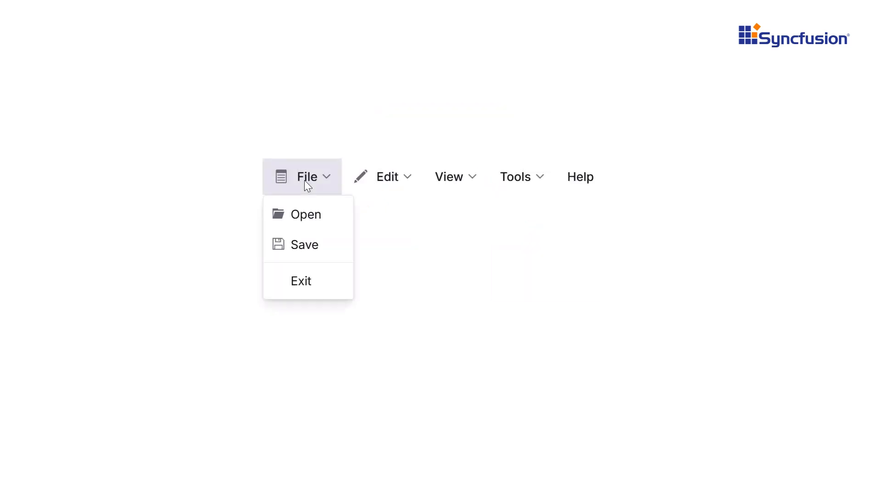
{"action": "mouse_move", "coordinate": [397, 186]}
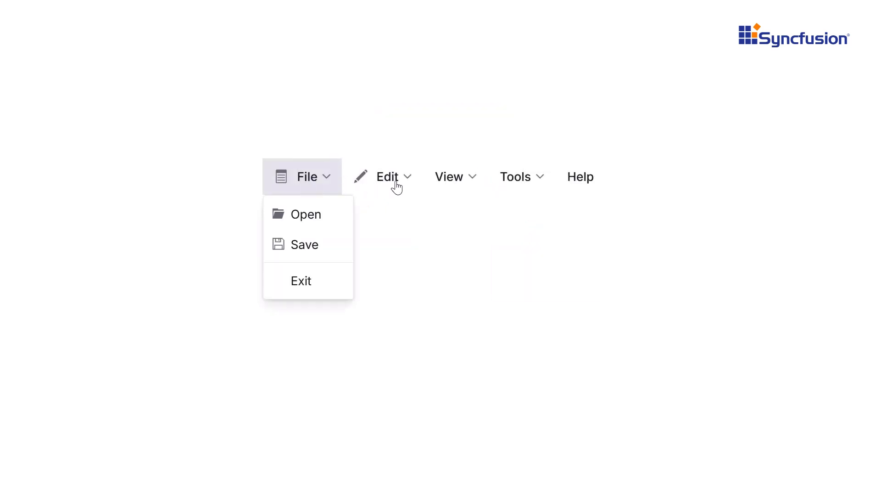
- Expand View options, then scroll through the long Appliances subcategory dropdown
{"action": "left_click", "coordinate": [449, 177]}
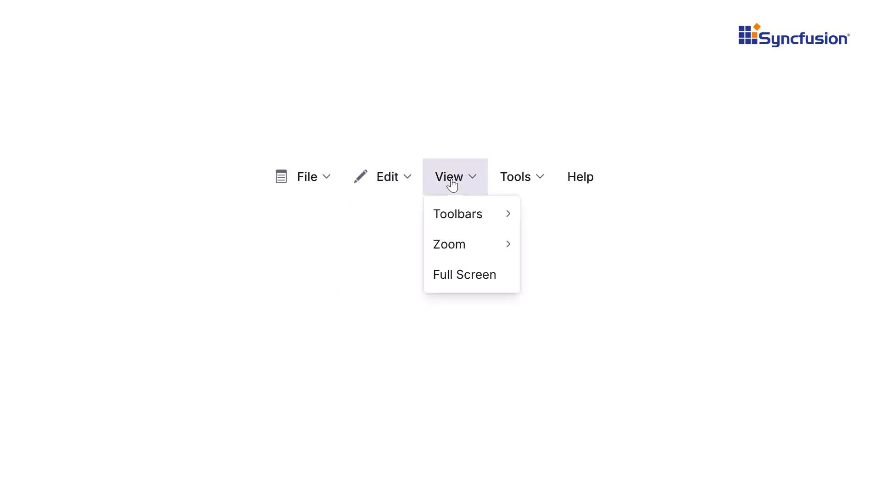
{"action": "mouse_move", "coordinate": [464, 218]}
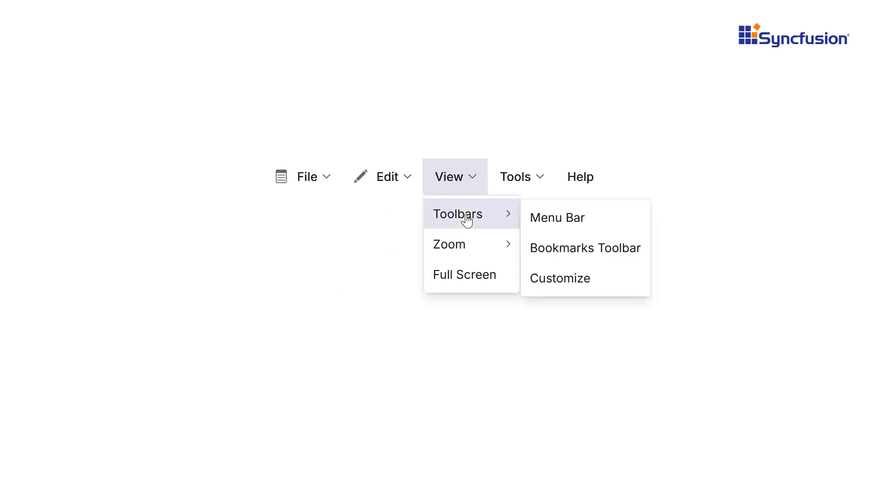
{"action": "mouse_move", "coordinate": [448, 244]}
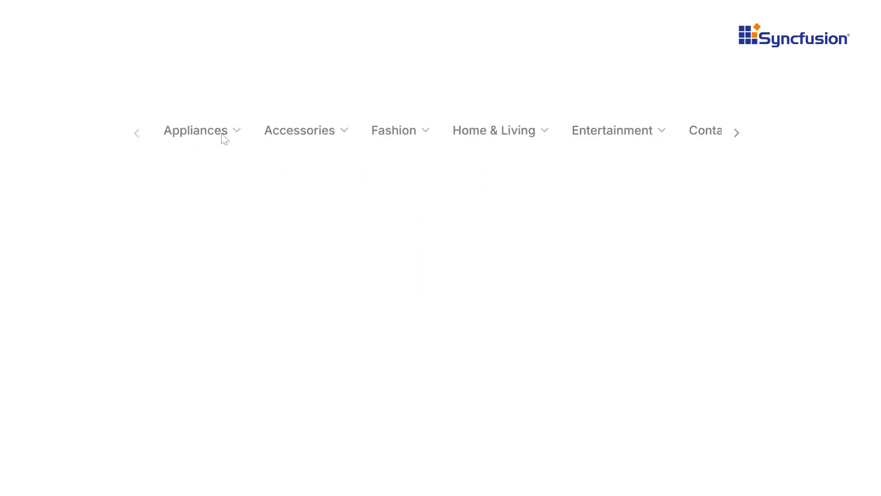
{"action": "left_click", "coordinate": [196, 130]}
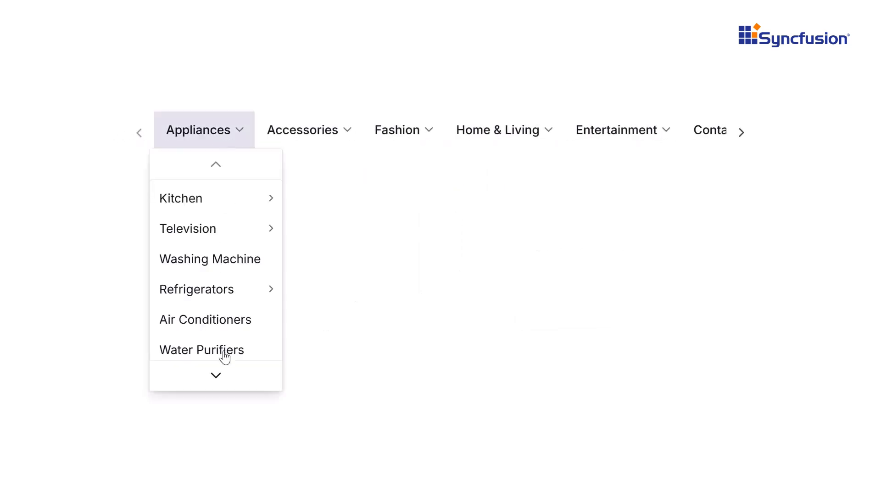
{"action": "left_click", "coordinate": [215, 375]}
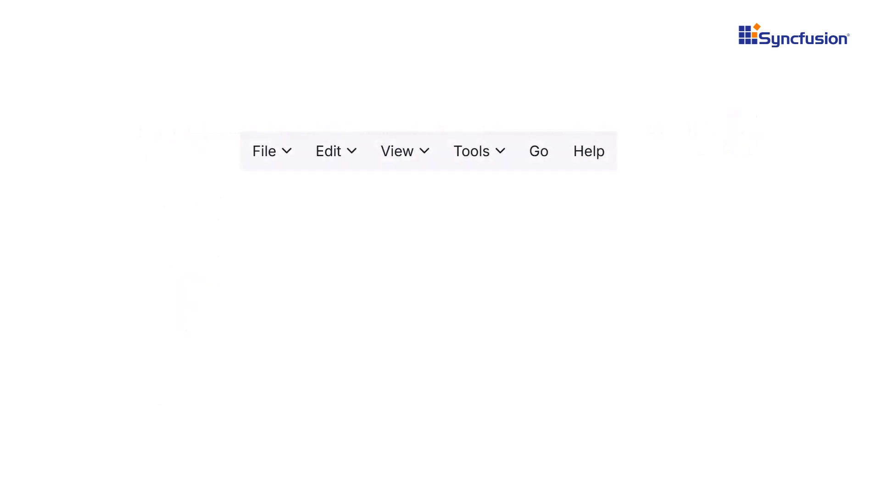
- Open and close File on the simple menu bar, leaving nothing expanded
{"action": "left_click", "coordinate": [270, 150]}
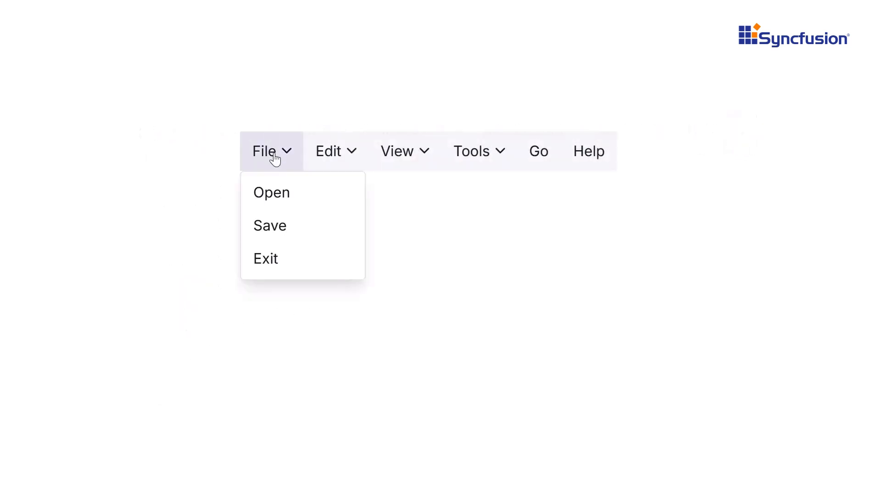
{"action": "left_click", "coordinate": [264, 150]}
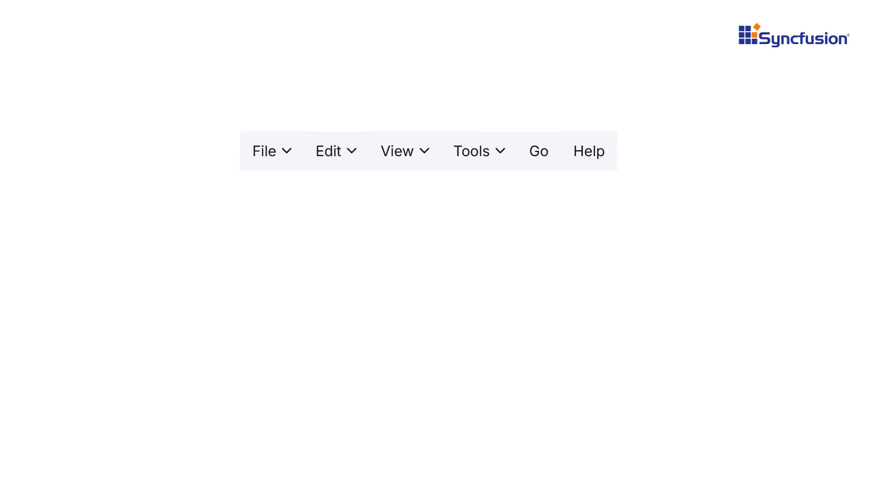
{"action": "left_click", "coordinate": [472, 151]}
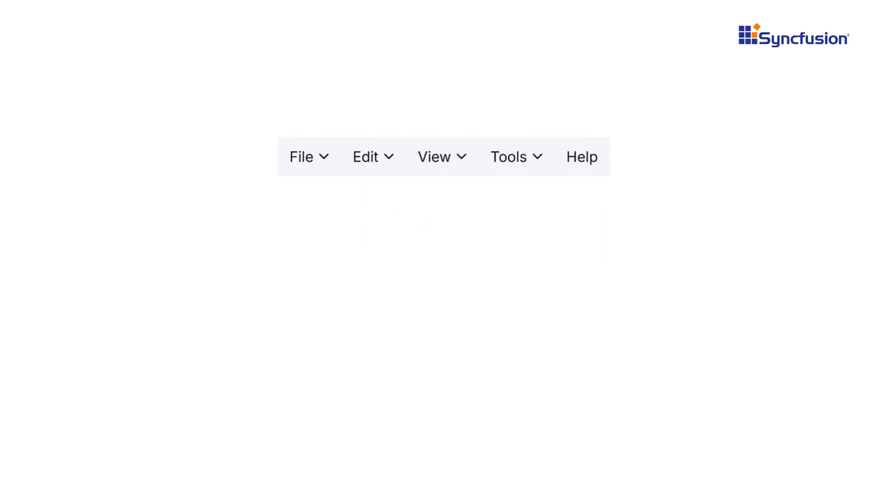
- Scroll the Appliances-to-Contact category bar right until the Search box appears
{"action": "left_click", "coordinate": [372, 156]}
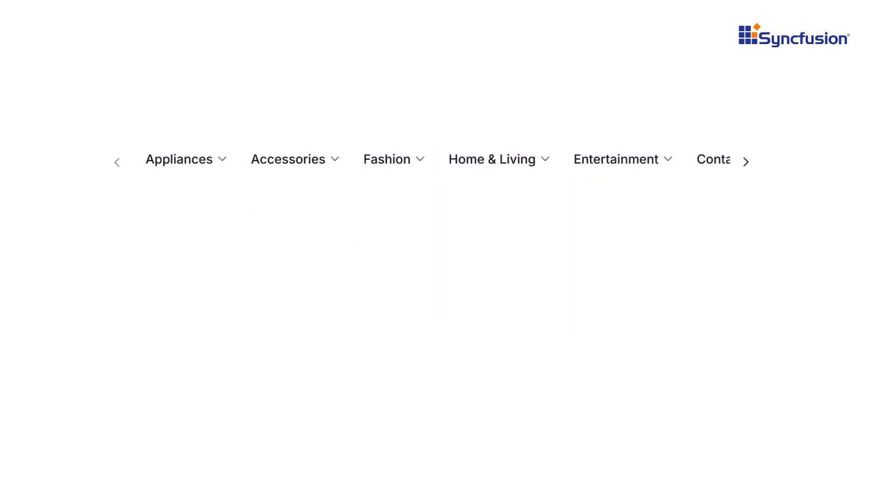
{"action": "left_click", "coordinate": [746, 161]}
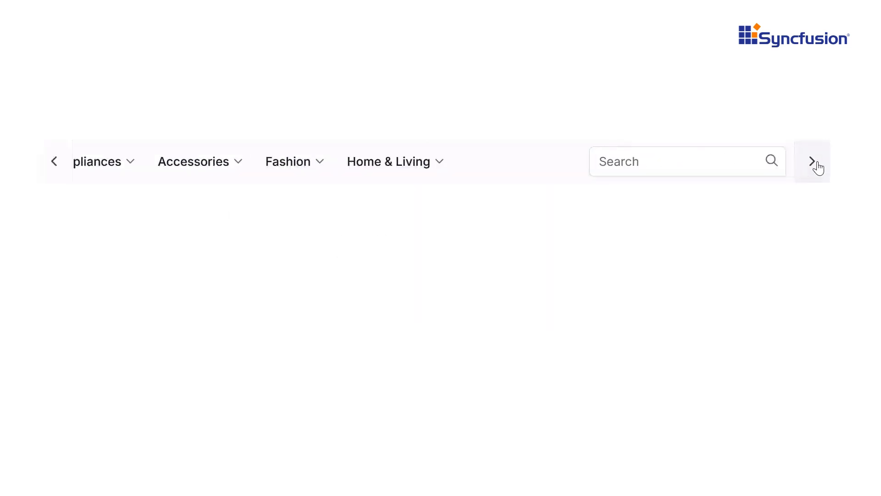
{"action": "left_click", "coordinate": [813, 161]}
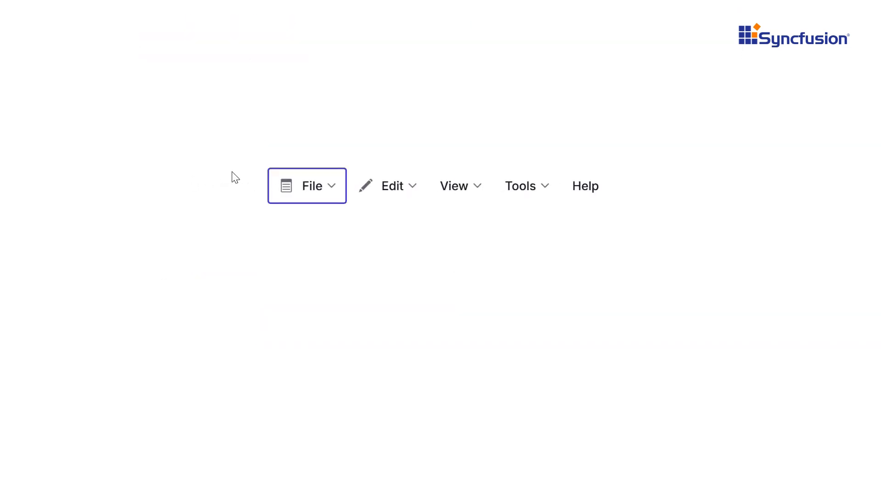
- Open View by keyboard focus, then File and View on the RTL menu bar
{"action": "left_click", "coordinate": [460, 186]}
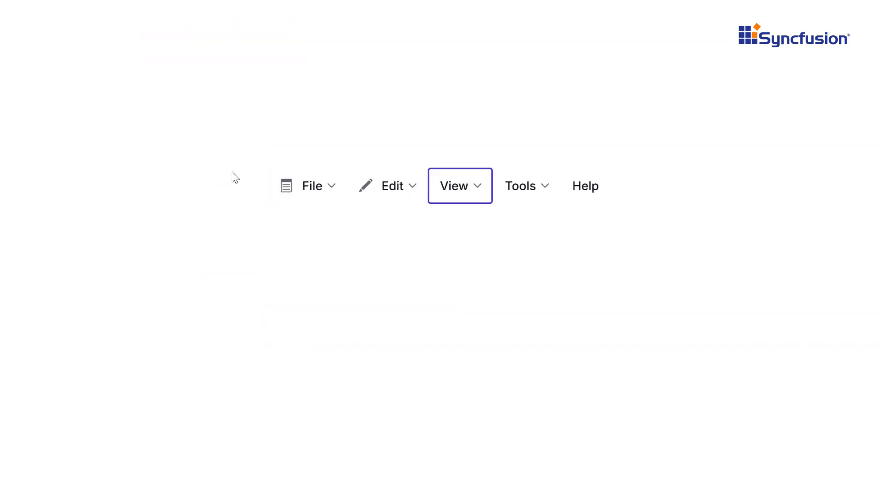
{"action": "left_click", "coordinate": [453, 185]}
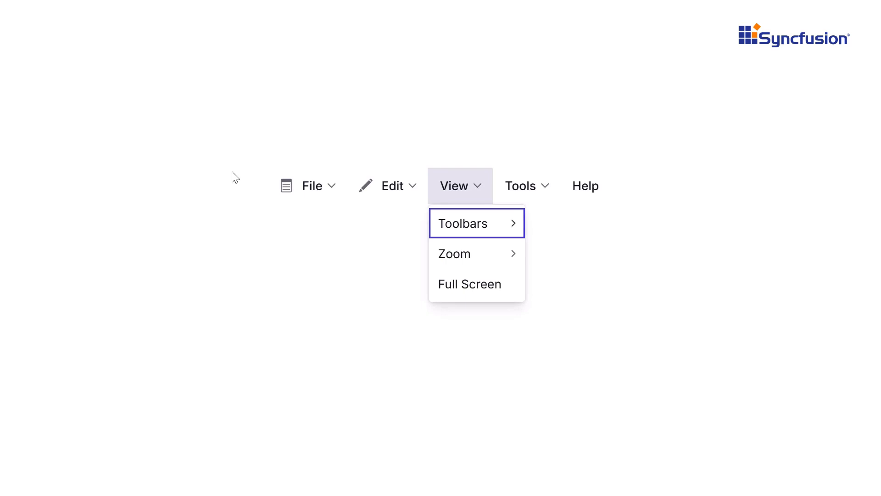
{"action": "left_click", "coordinate": [601, 184]}
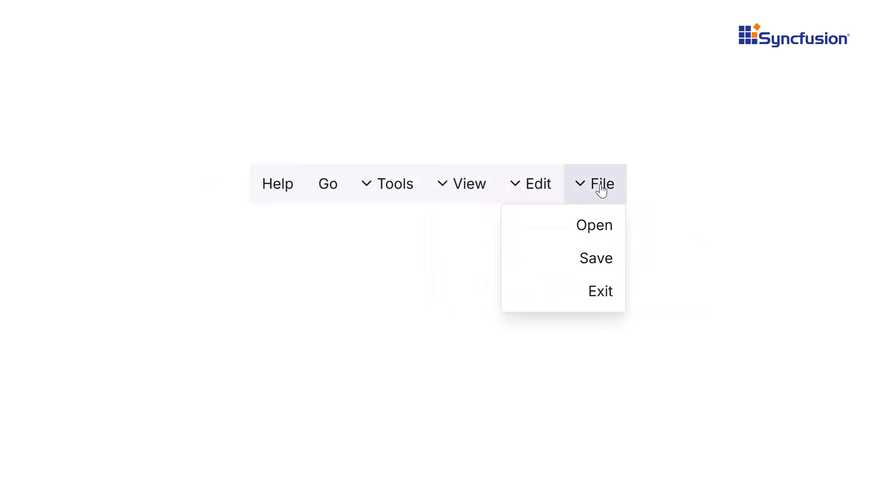
{"action": "left_click", "coordinate": [468, 183]}
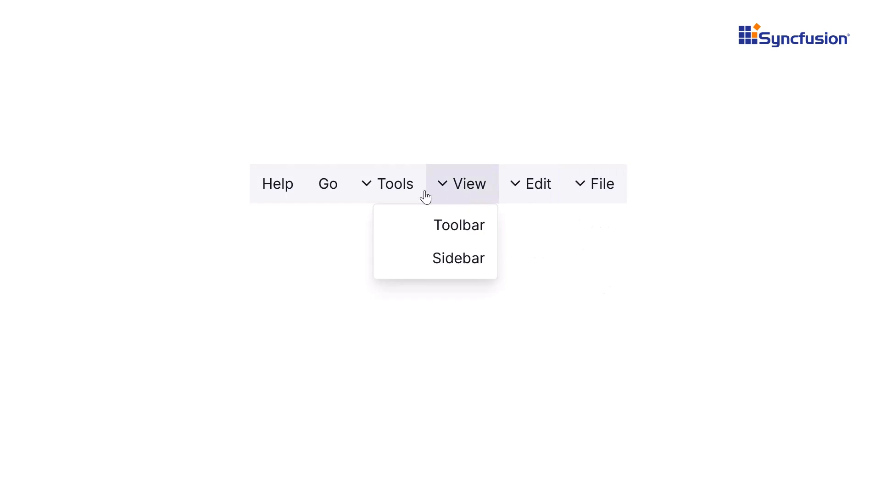
{"action": "left_click", "coordinate": [395, 183]}
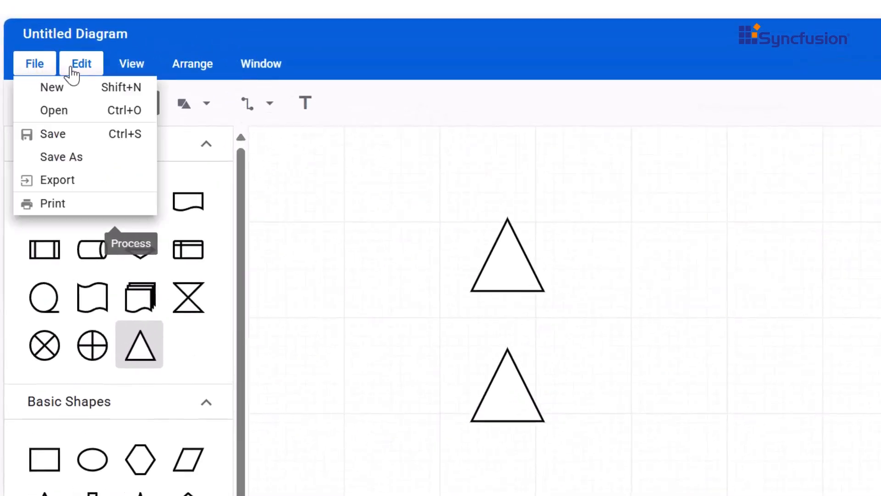
- Open the Arrange dropdown listing Send To Back, Group and Ungroup
{"action": "left_click", "coordinate": [192, 63]}
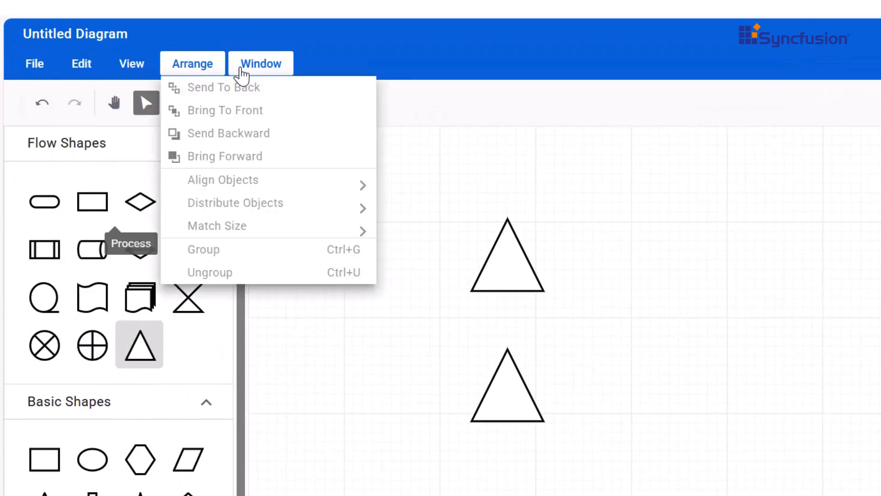